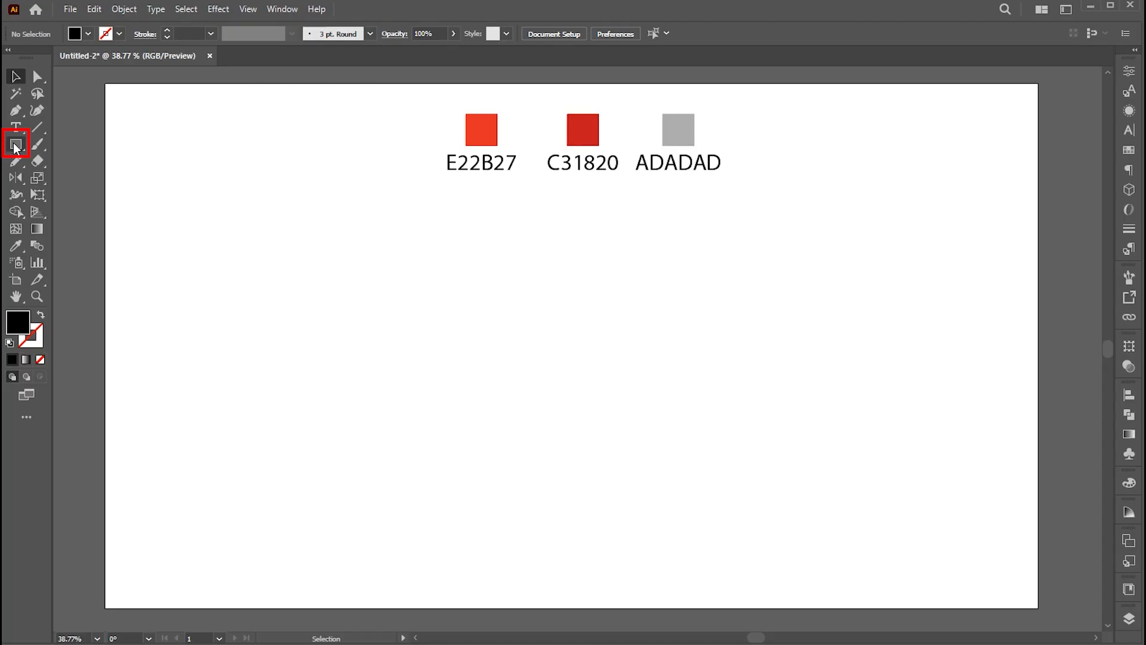
# Draw a 630 × 435 px rectangle with the Rectangle Tool's size dialog.
pyautogui.click(16, 143)
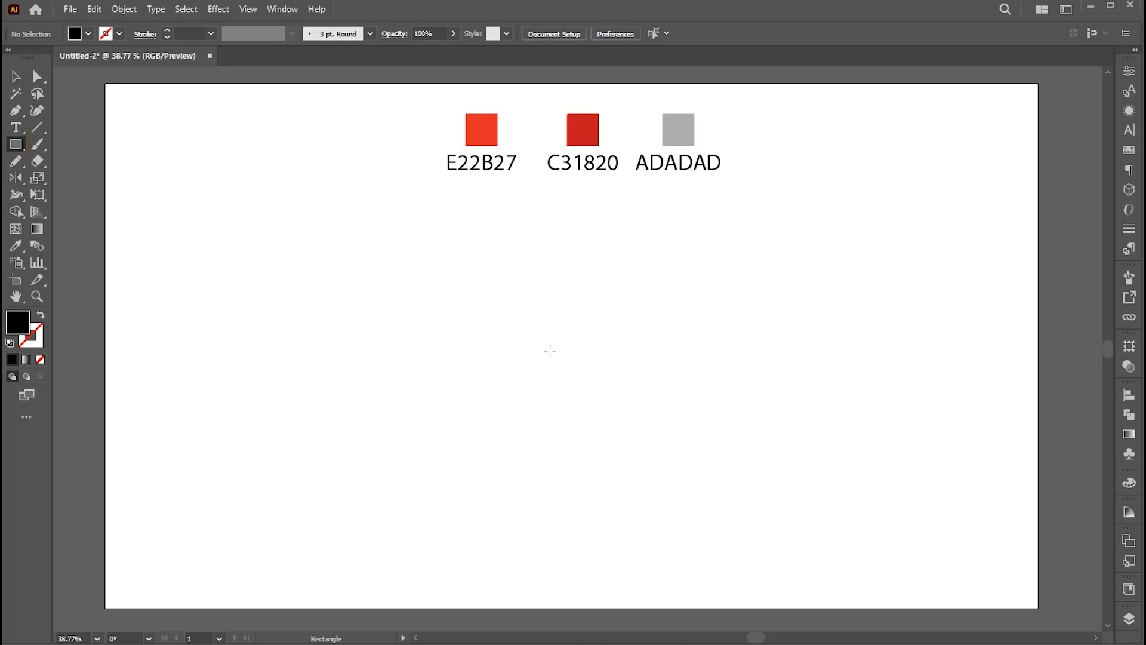
pyautogui.click(550, 351)
pyautogui.write('4')
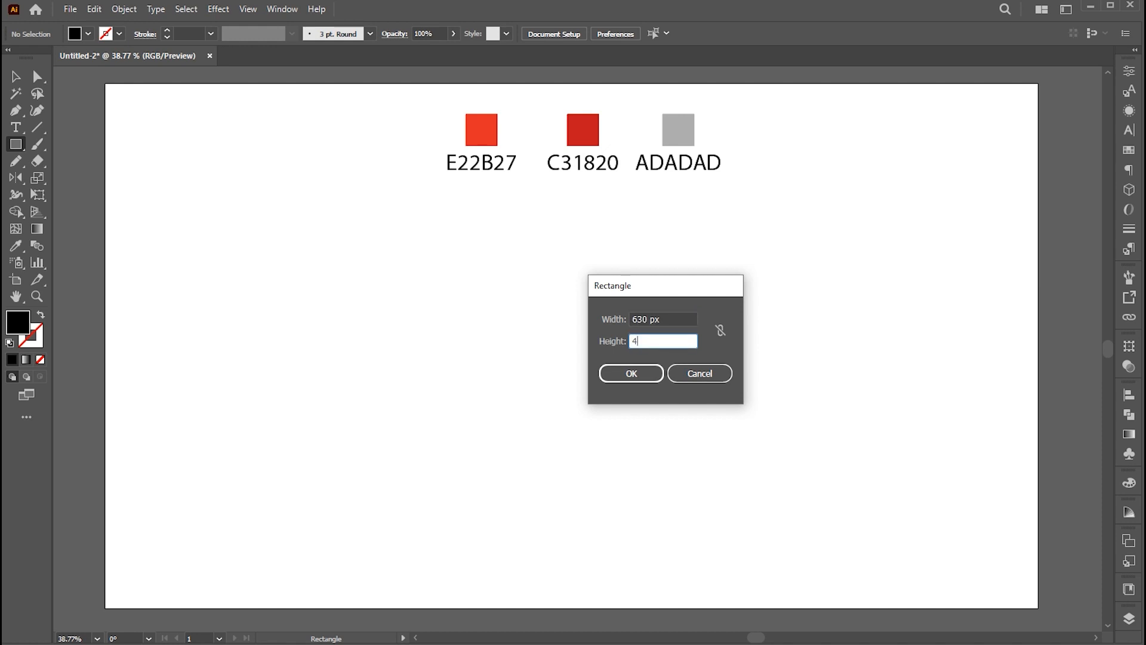
pyautogui.write('35')
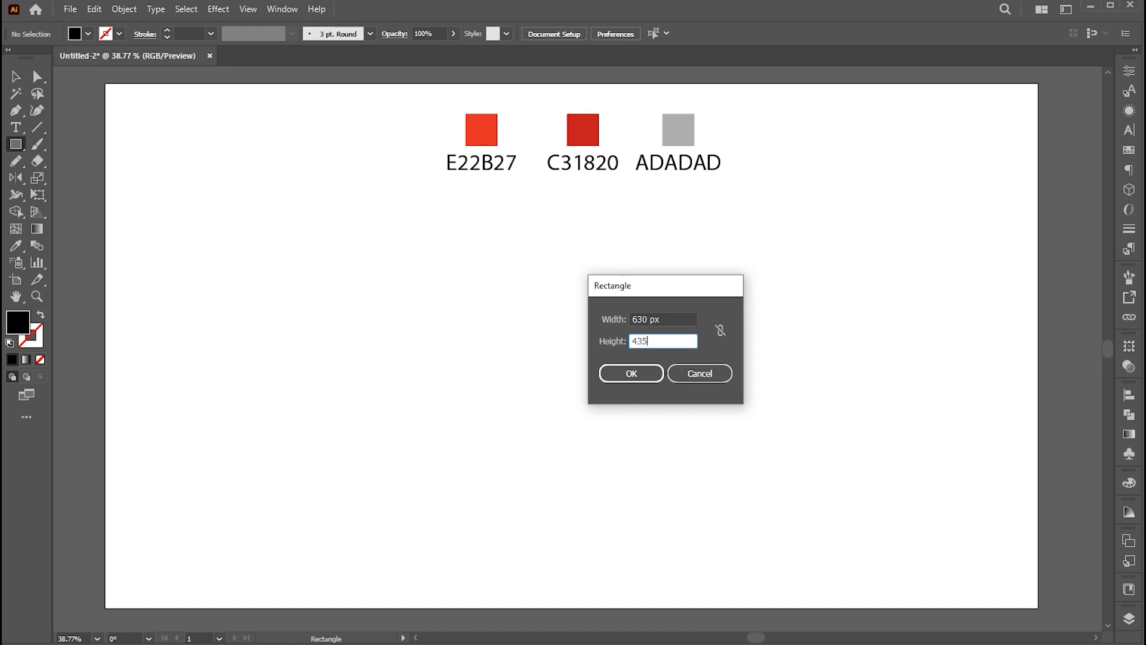
pyautogui.click(631, 373)
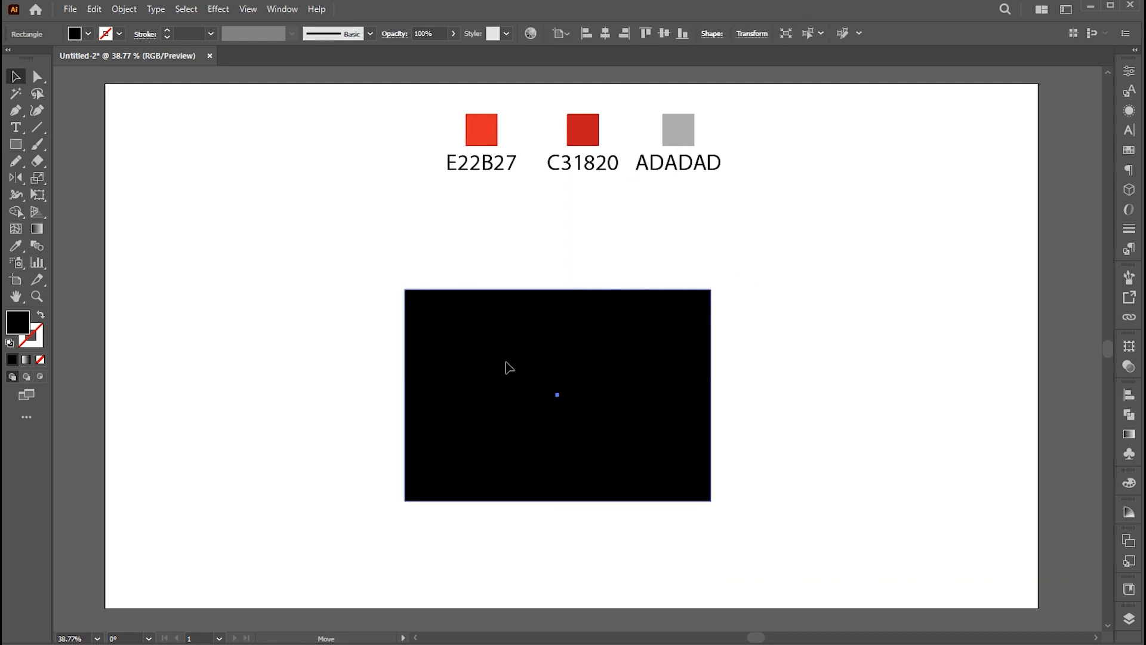
# Round the rectangle's corners to about 93.59 px radius with the Direct Selection Tool.
pyautogui.click(37, 76)
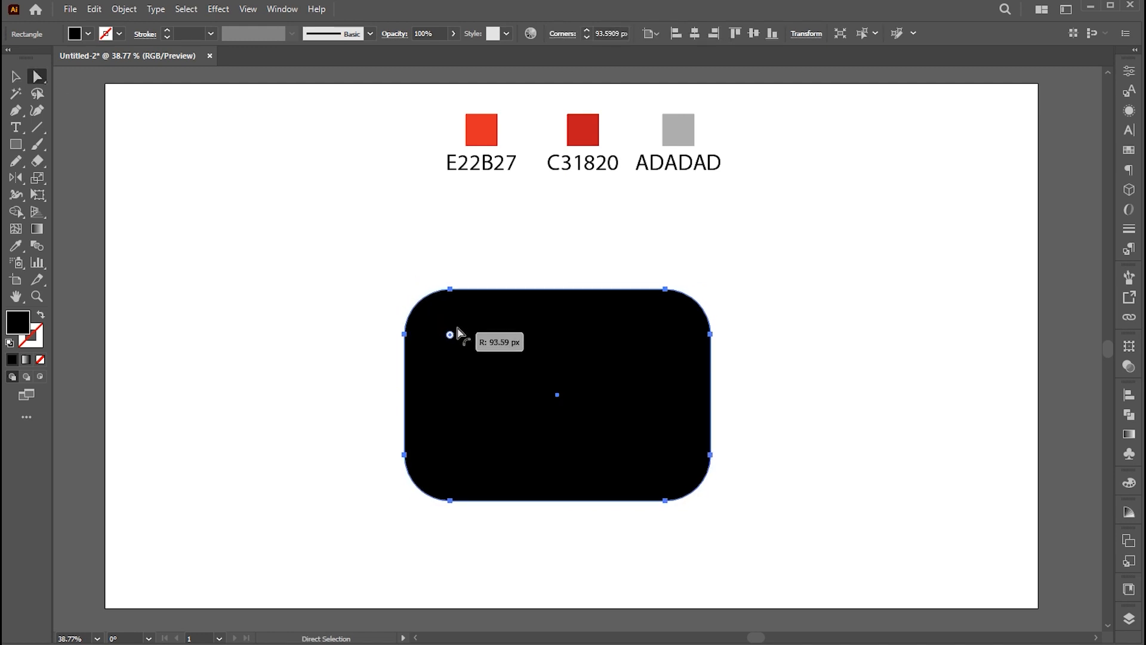
pyautogui.click(15, 76)
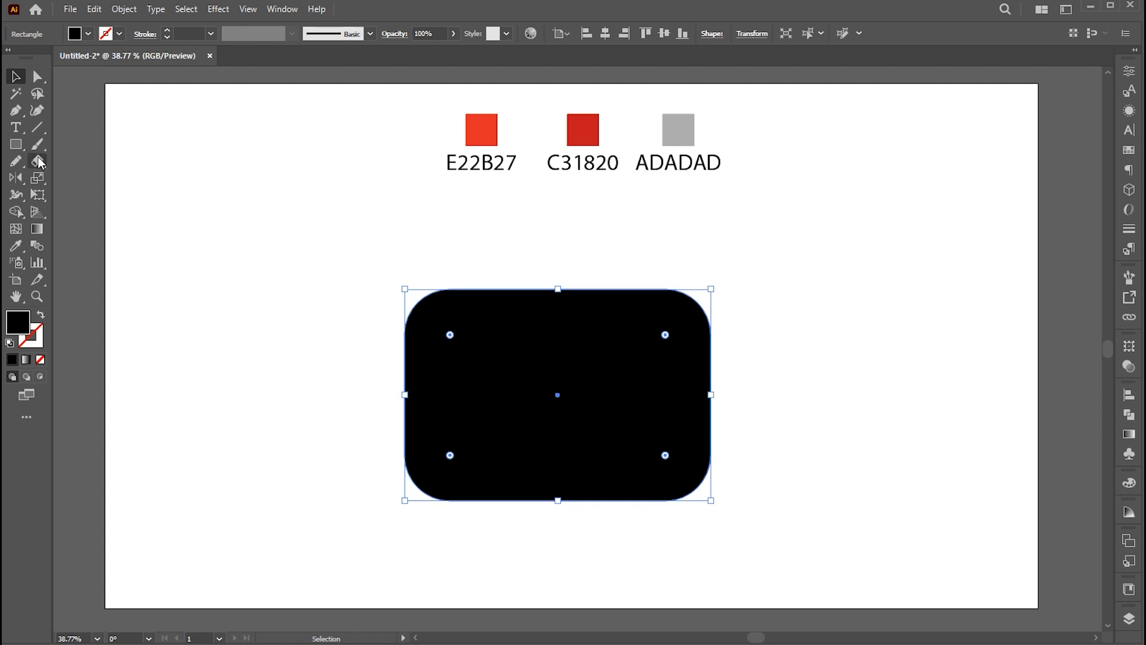
# Create a 3-sided polygon with the Polygon Tool as a right-pointing triangle.
pyautogui.click(16, 144)
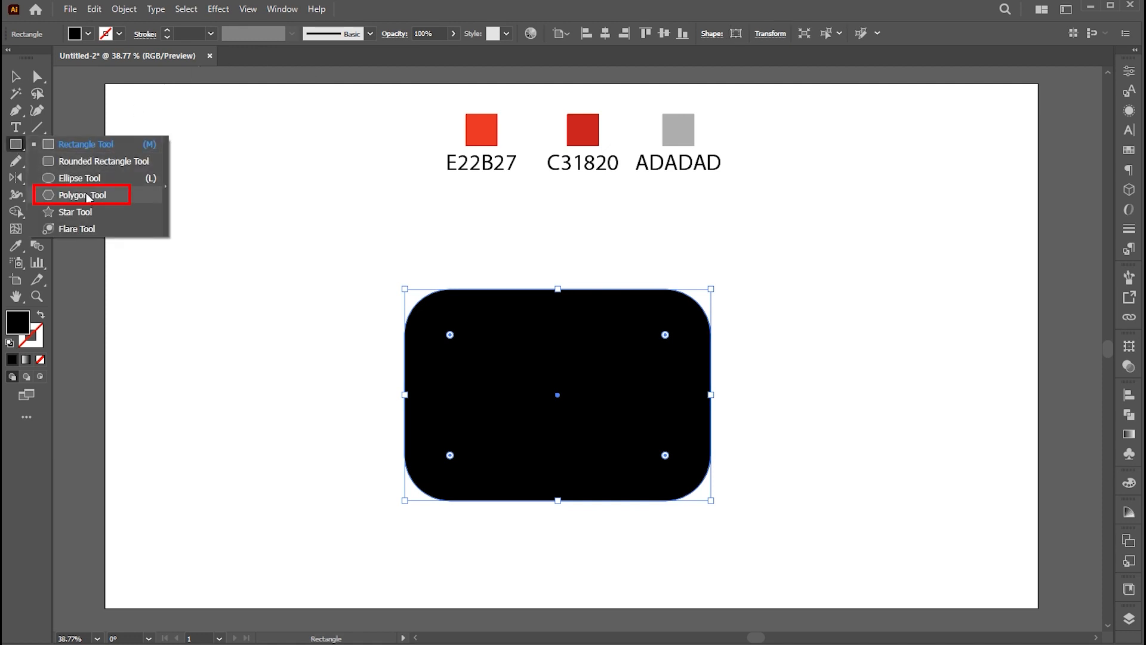
pyautogui.click(80, 194)
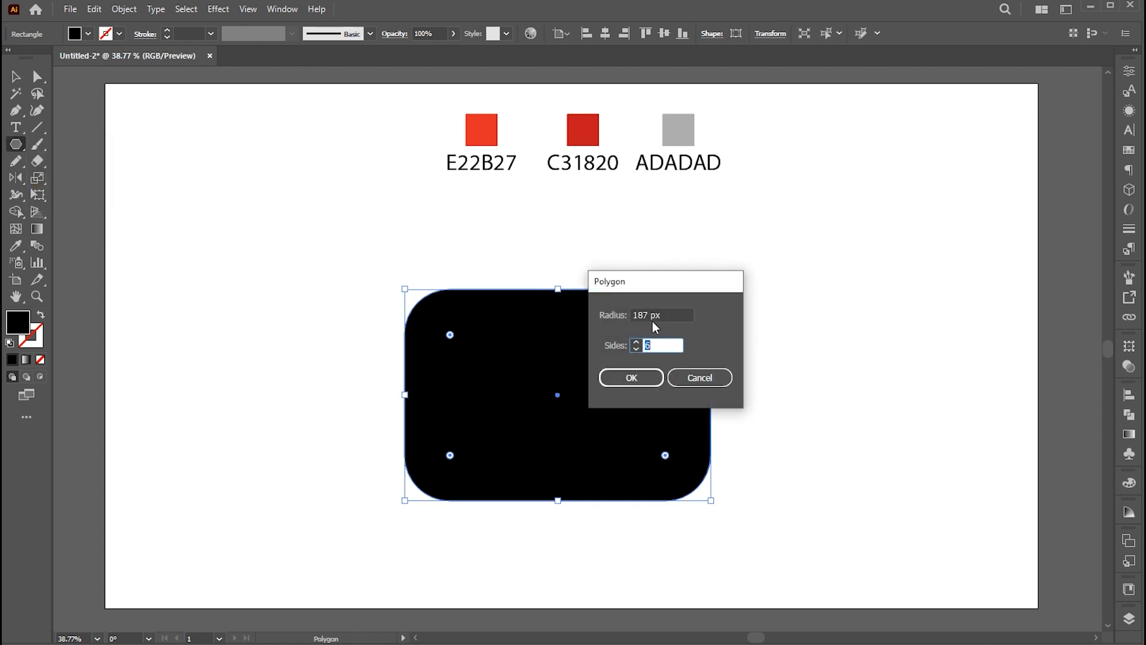
pyautogui.write('3')
pyautogui.click(661, 314)
pyautogui.write('10')
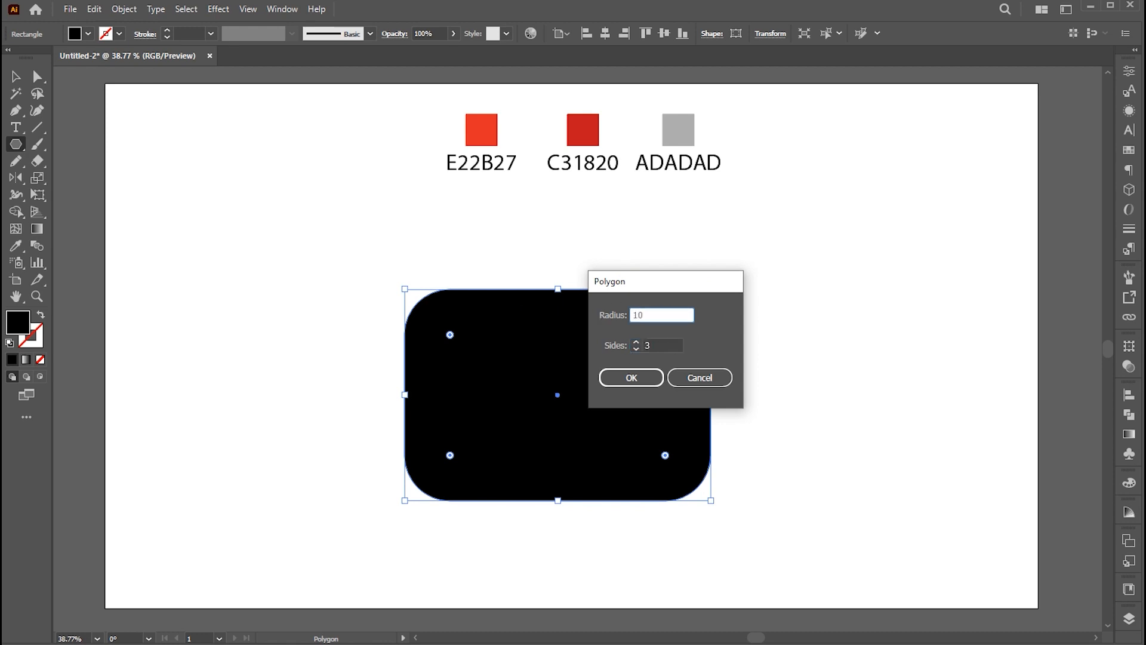
pyautogui.click(630, 377)
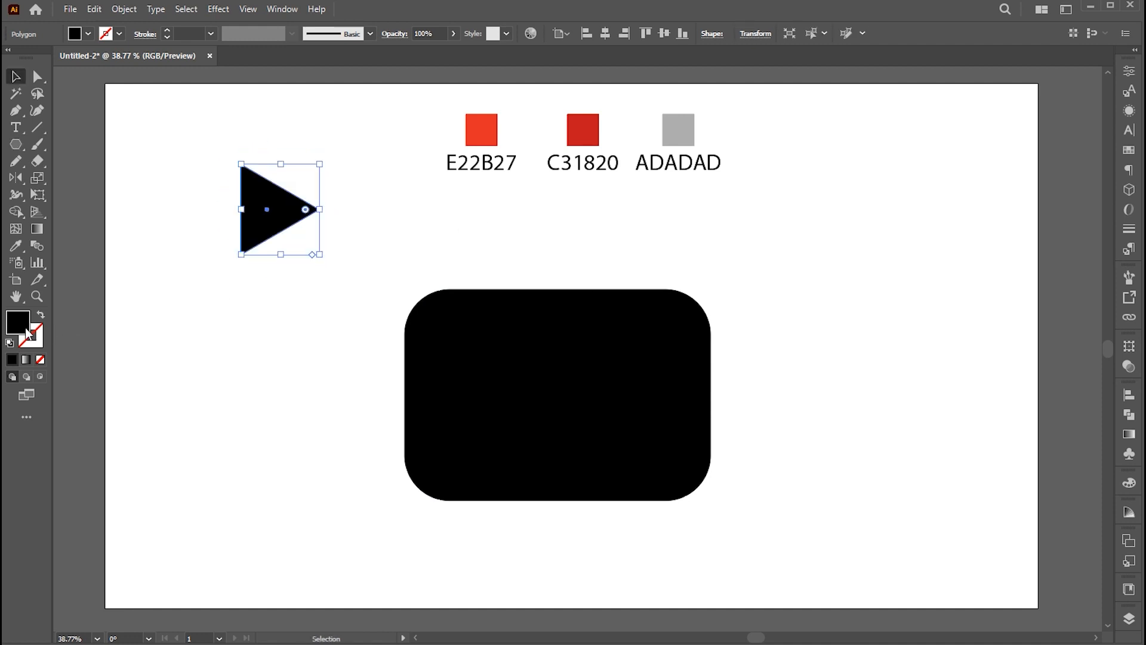
# Fill the triangle with #FFFFFF and align it to the rectangle's horizontal and vertical centre.
pyautogui.doubleClick(17, 322)
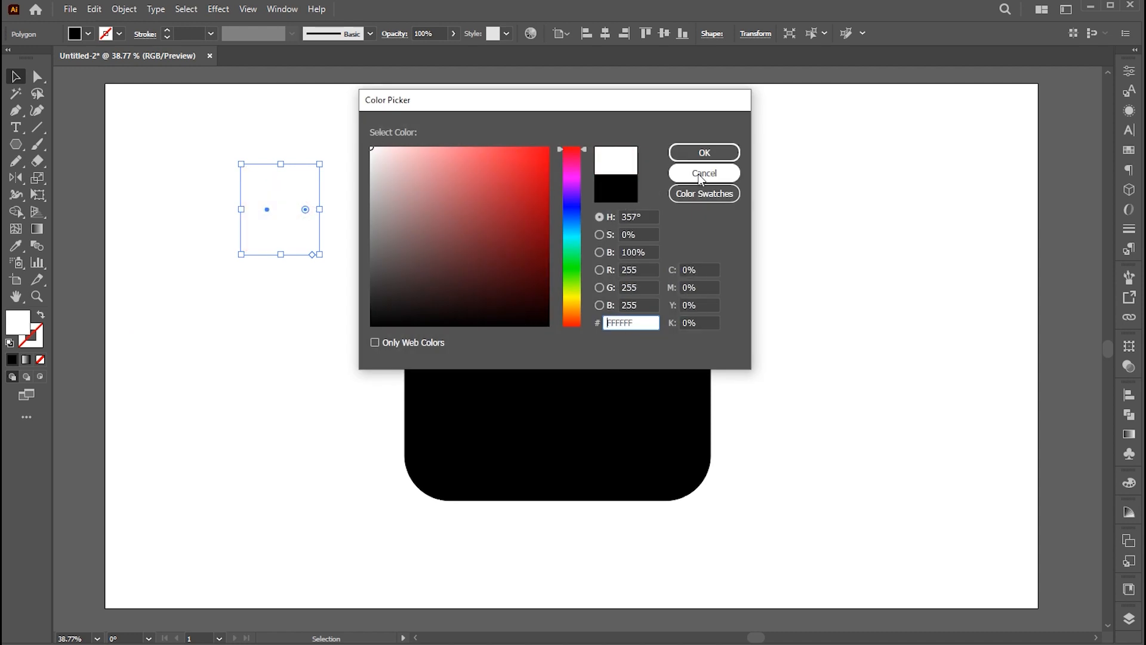
pyautogui.click(702, 173)
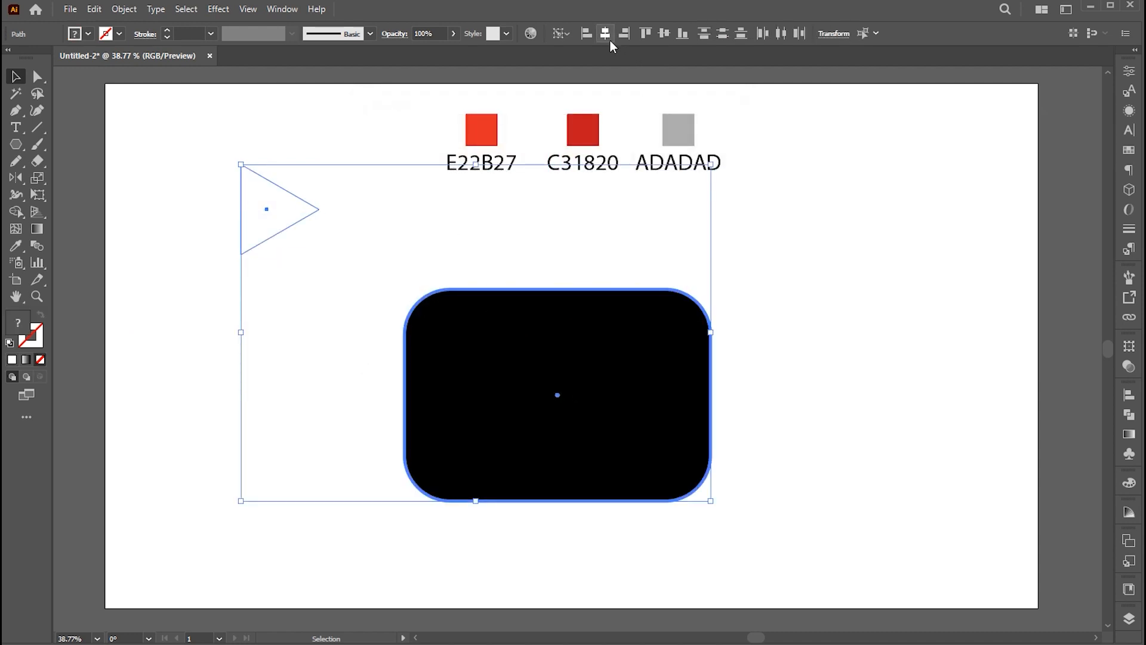
pyautogui.click(824, 382)
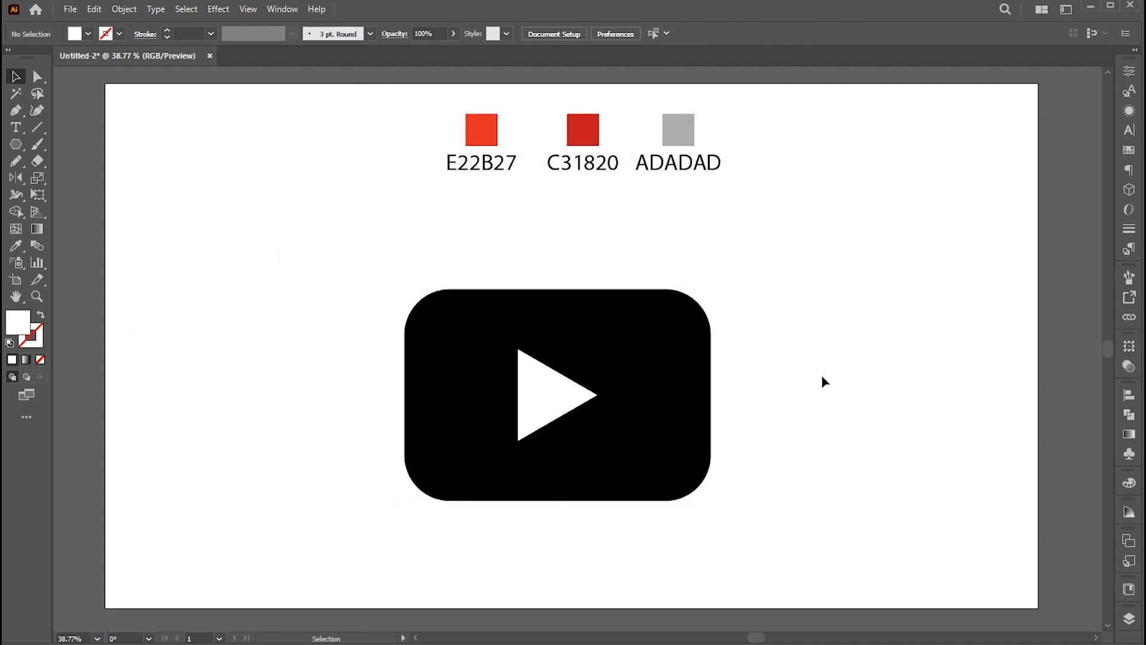
pyautogui.moveTo(850, 390)
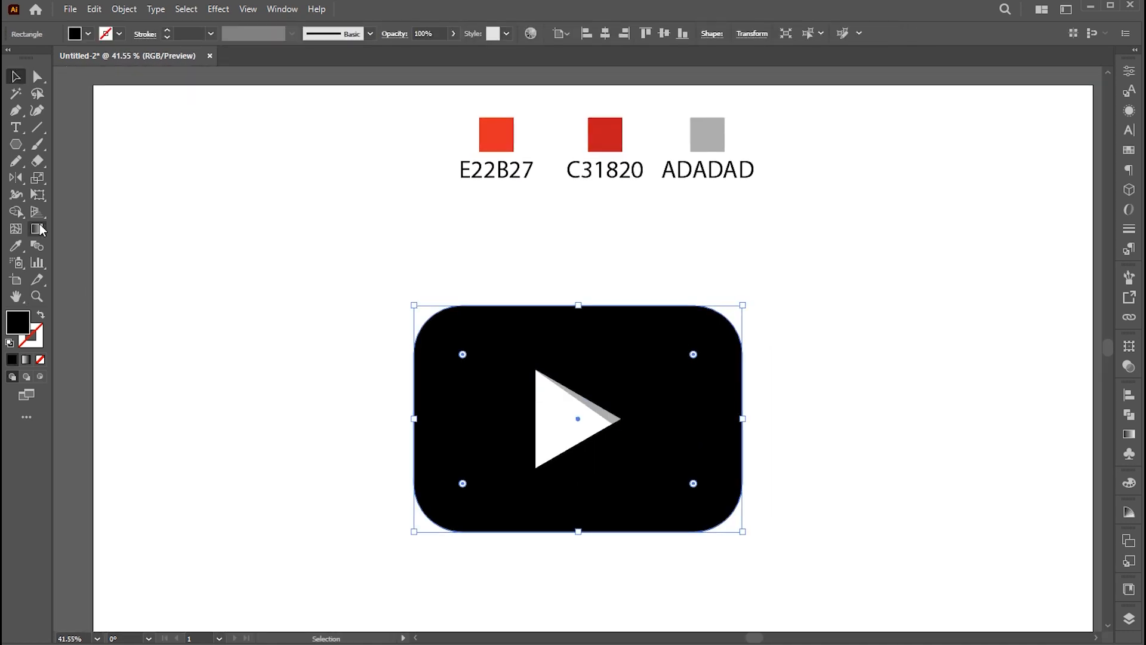
# Apply a -90° linear gradient from E22B27 to C31820 to the rounded rectangle.
pyautogui.click(37, 229)
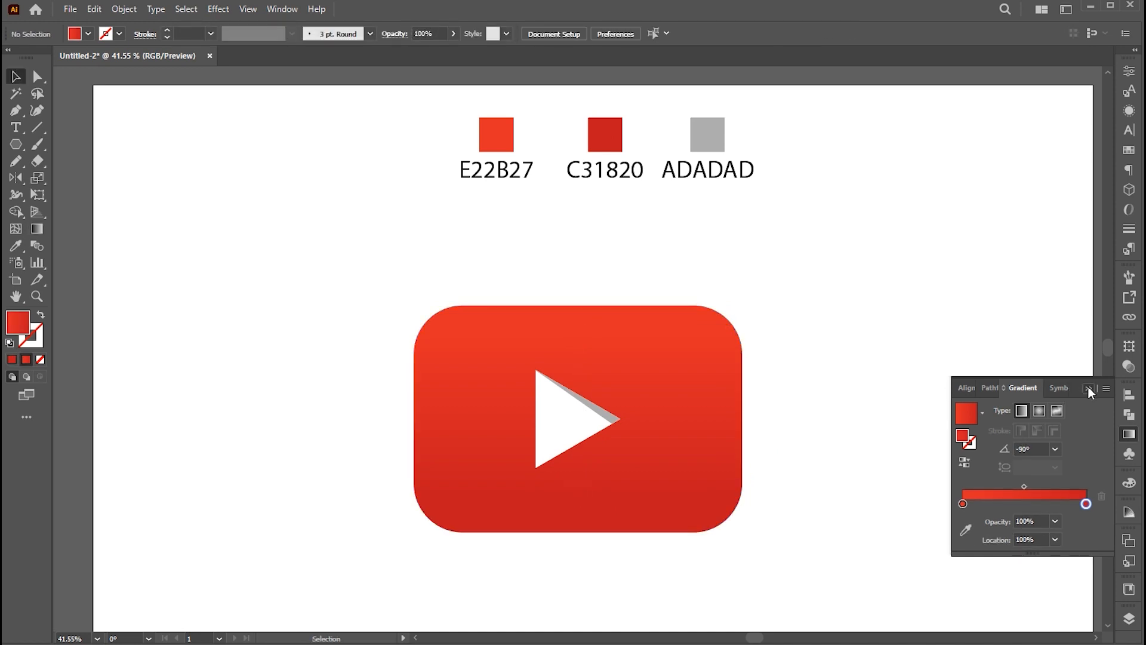
pyautogui.click(124, 9)
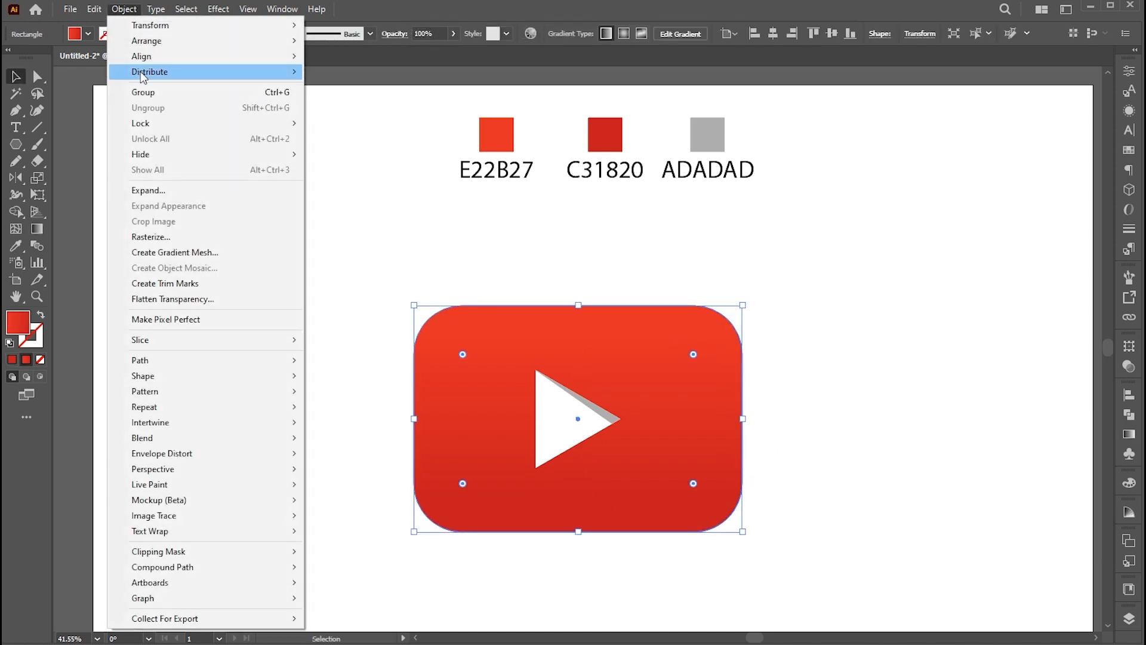
pyautogui.moveTo(183, 456)
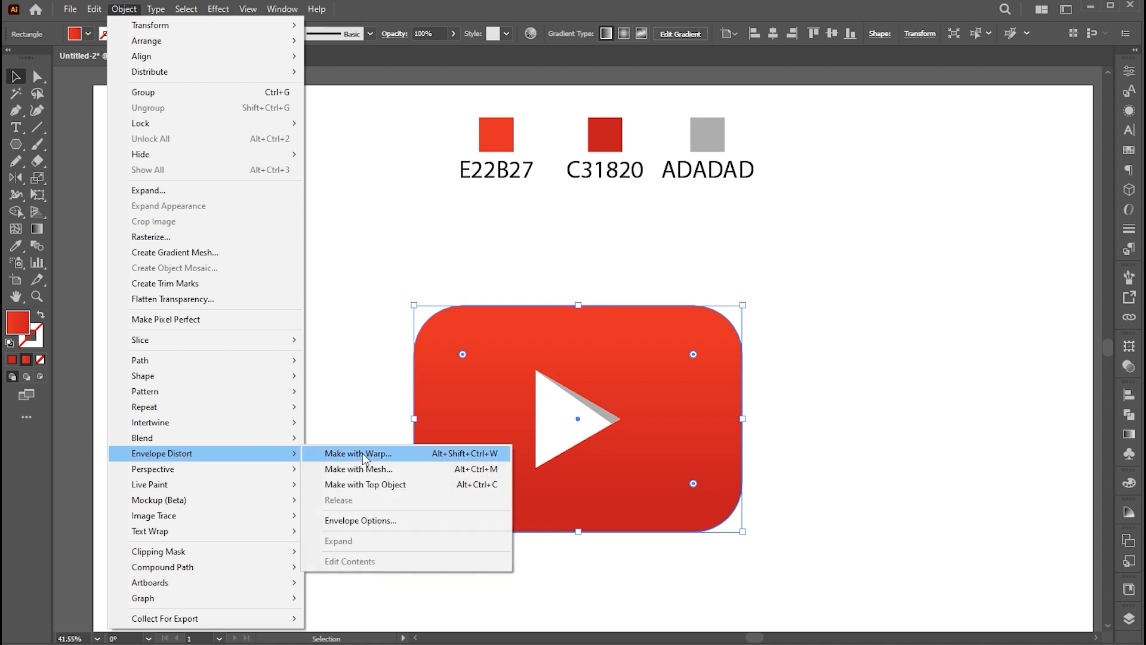
# Apply an Inflate envelope warp with 8% bend to the logo.
pyautogui.click(358, 453)
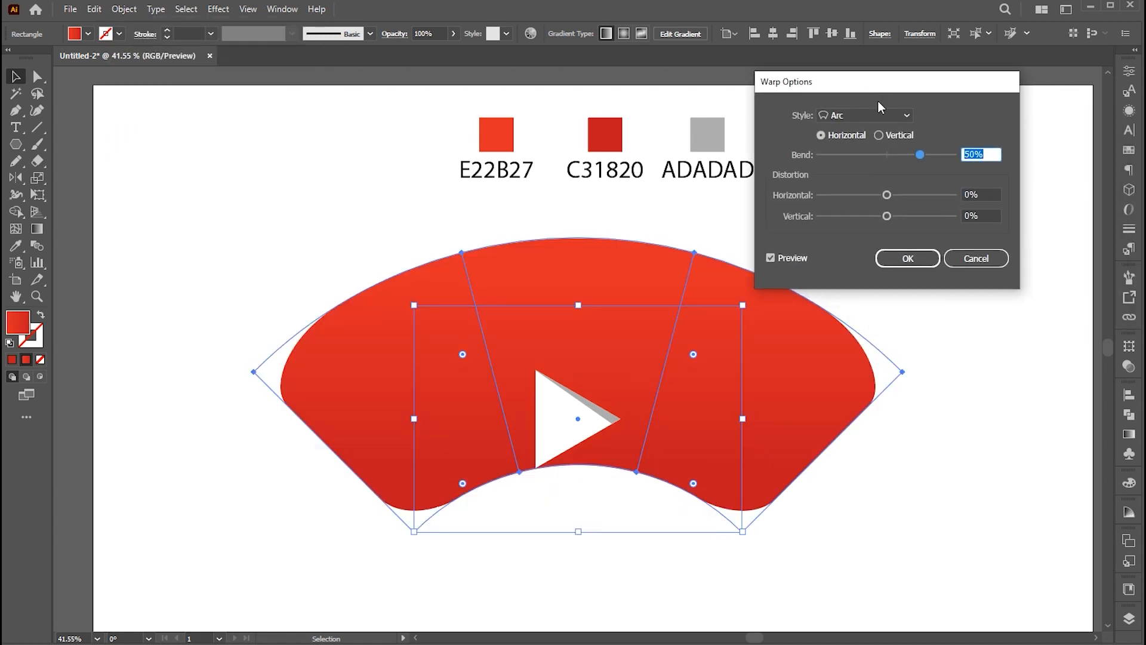
pyautogui.click(906, 115)
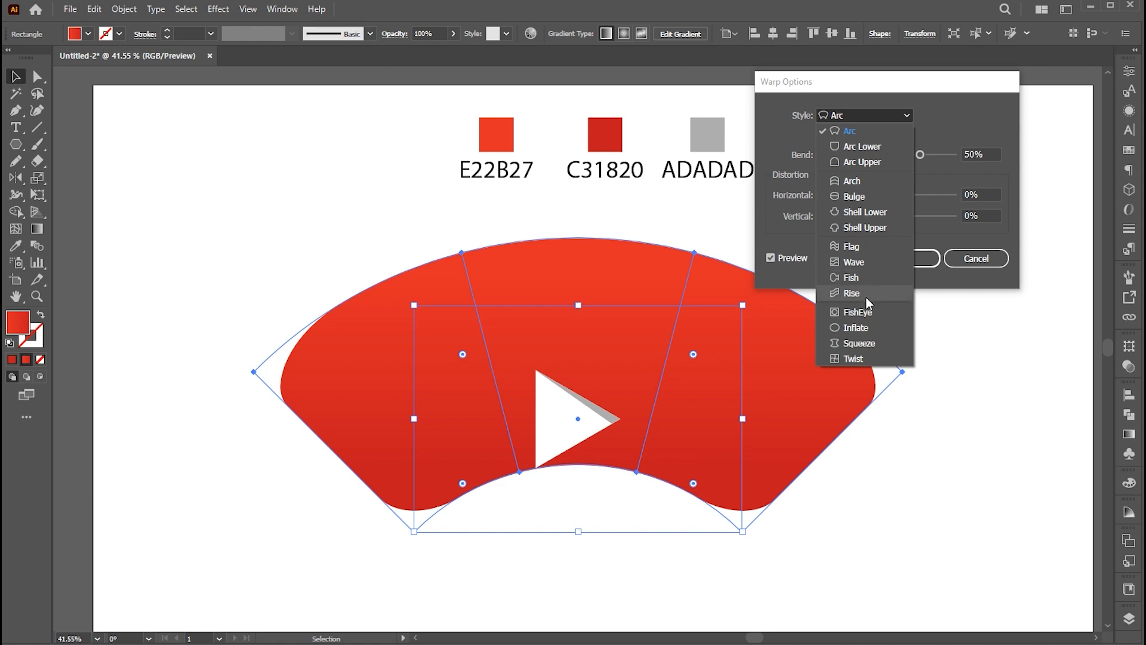
pyautogui.click(854, 327)
pyautogui.write('8')
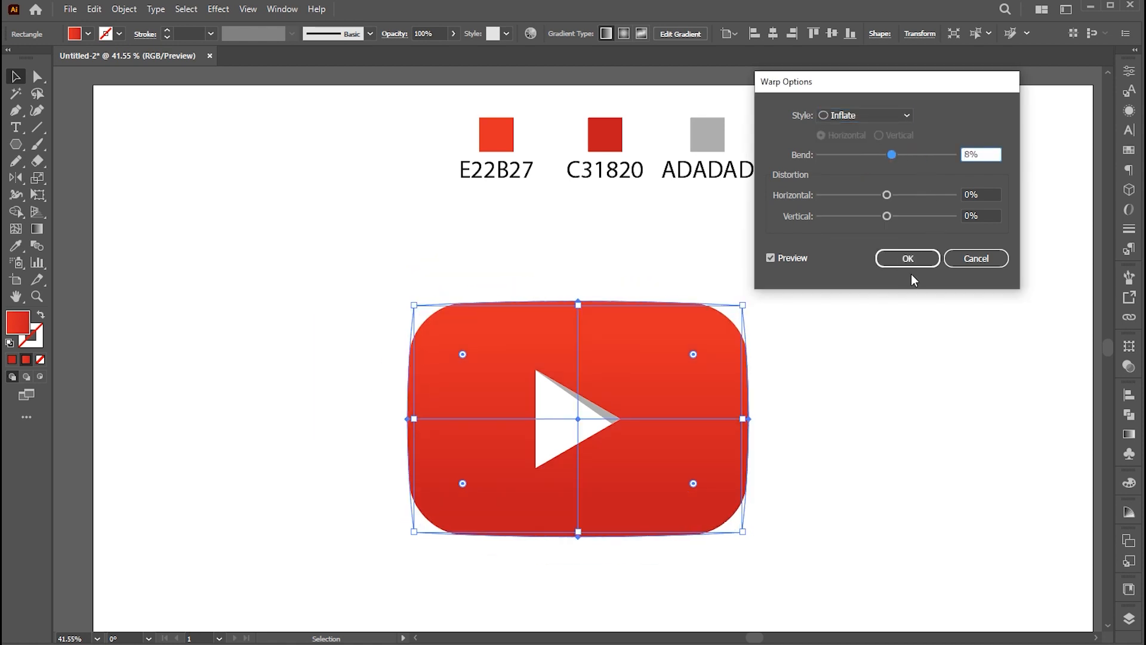
pyautogui.click(906, 258)
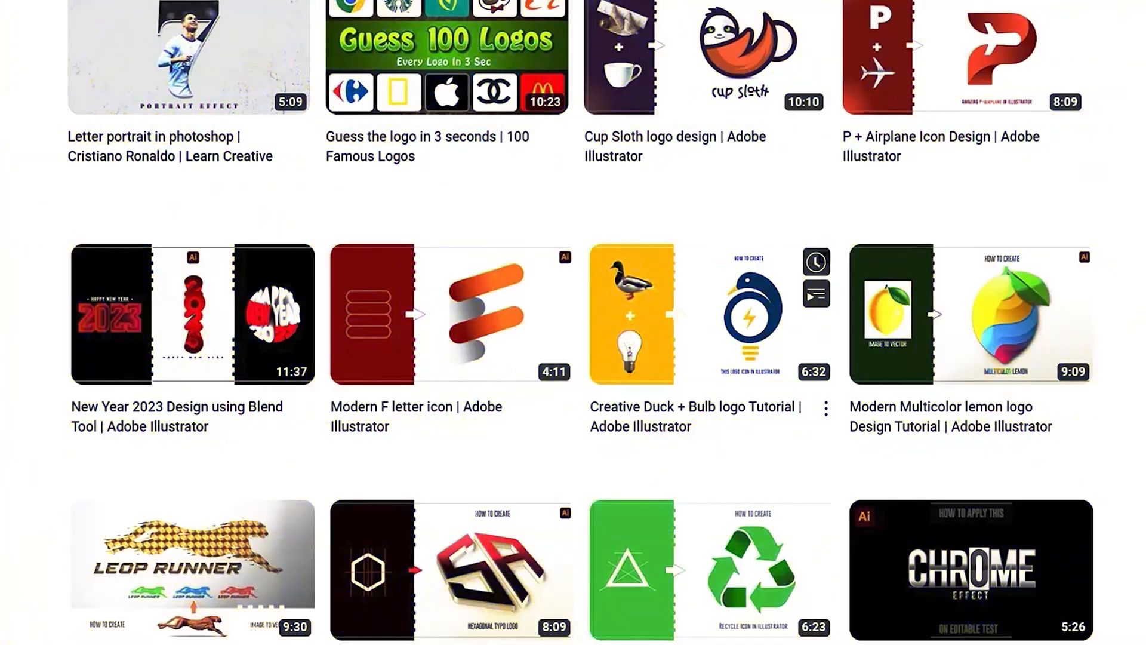
# Scroll down through the YouTube grid of tutorial videos.
pyautogui.scroll(-3)
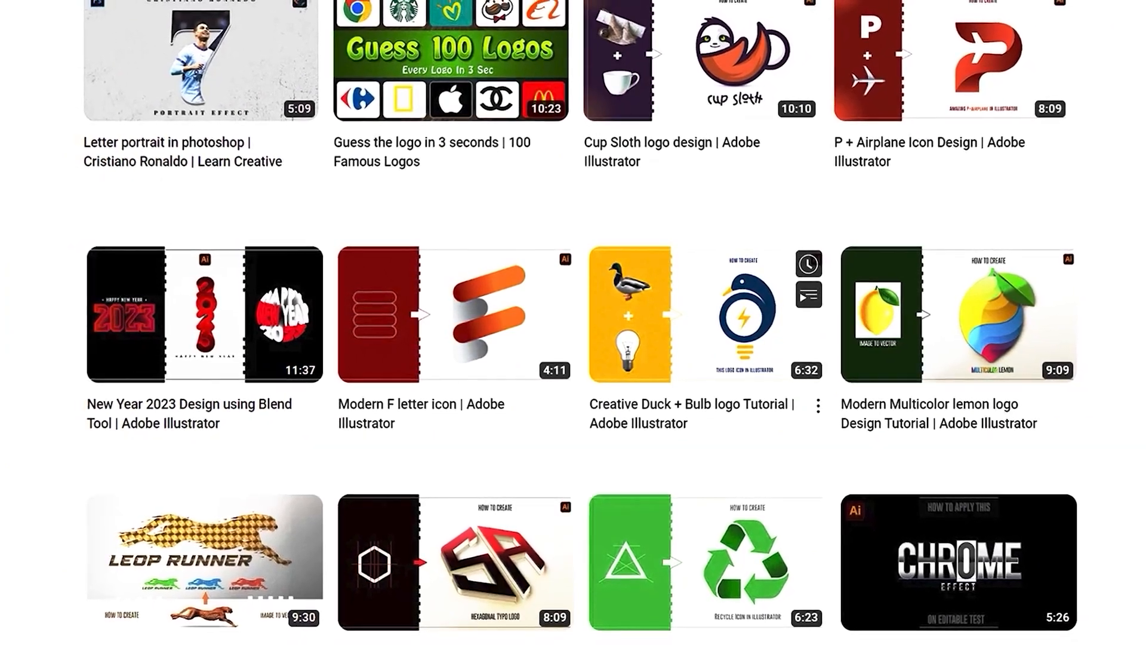